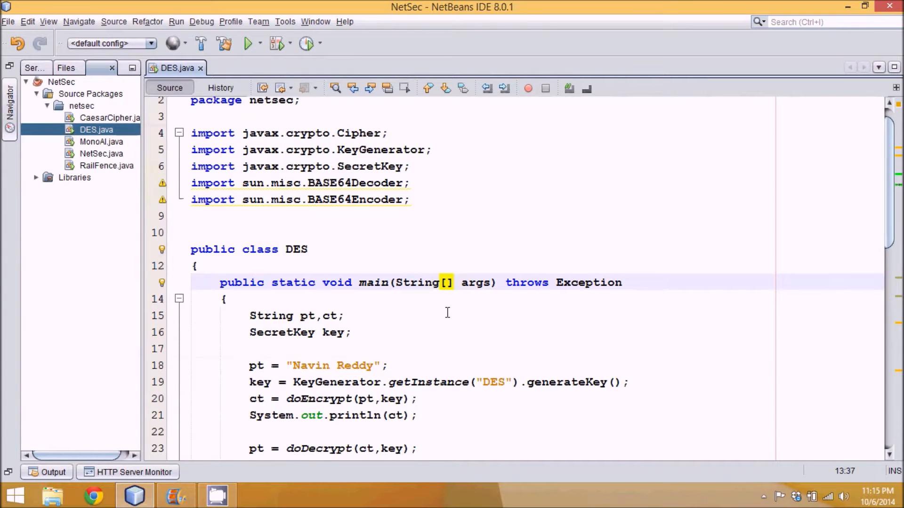
Review the DES class and its DES key generator and cipher getInstance calls before editing
click(196, 266)
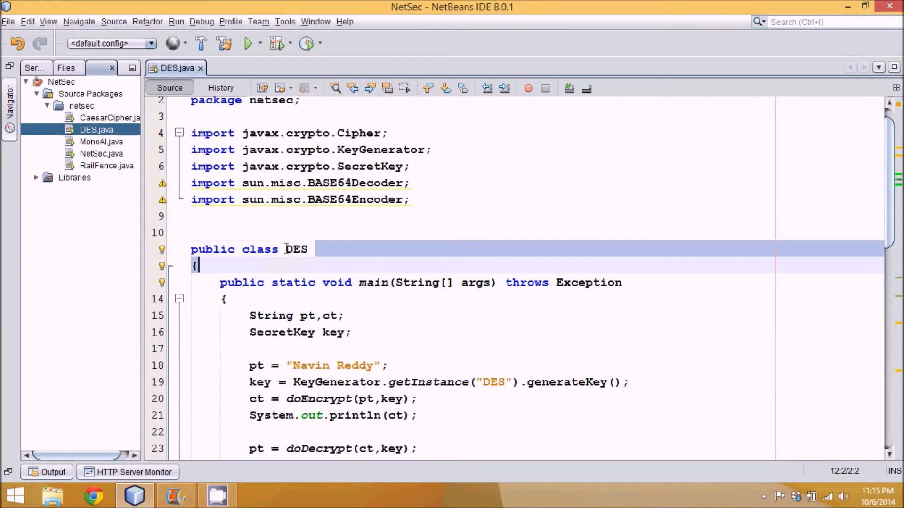
double_click(294, 248)
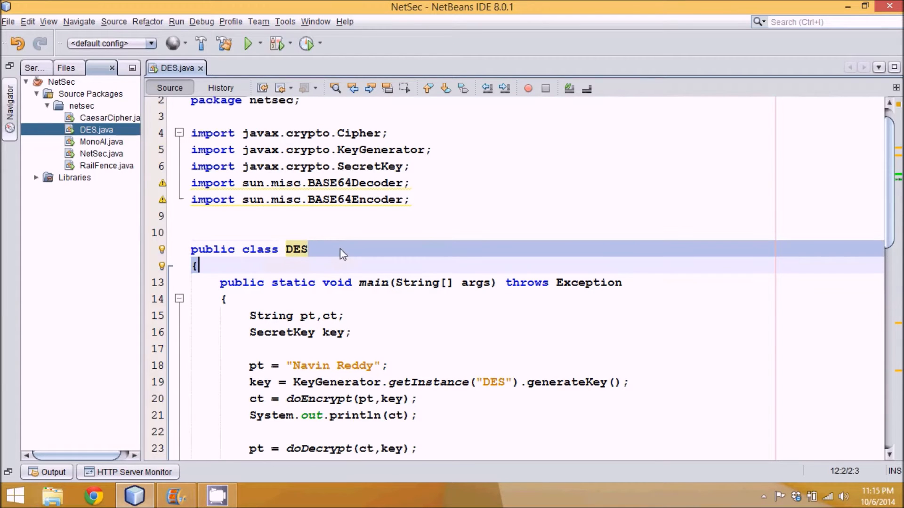
click(343, 249)
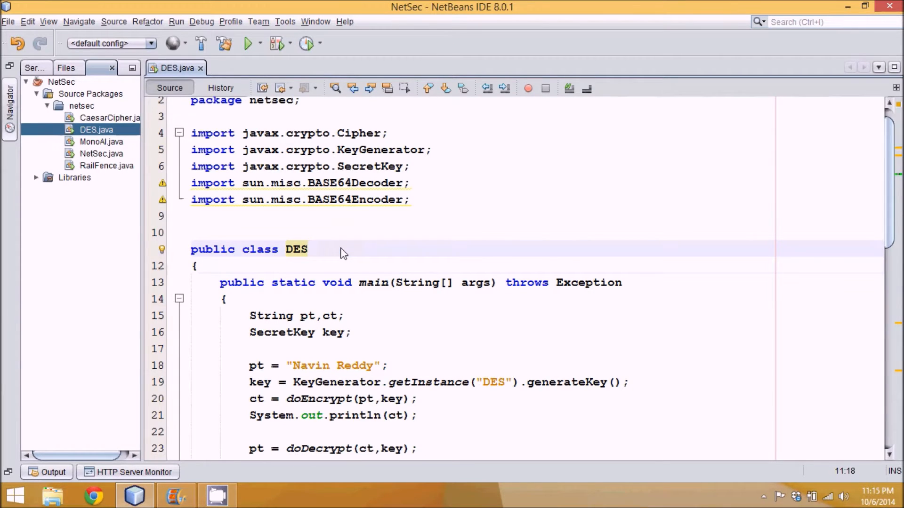
click(314, 249)
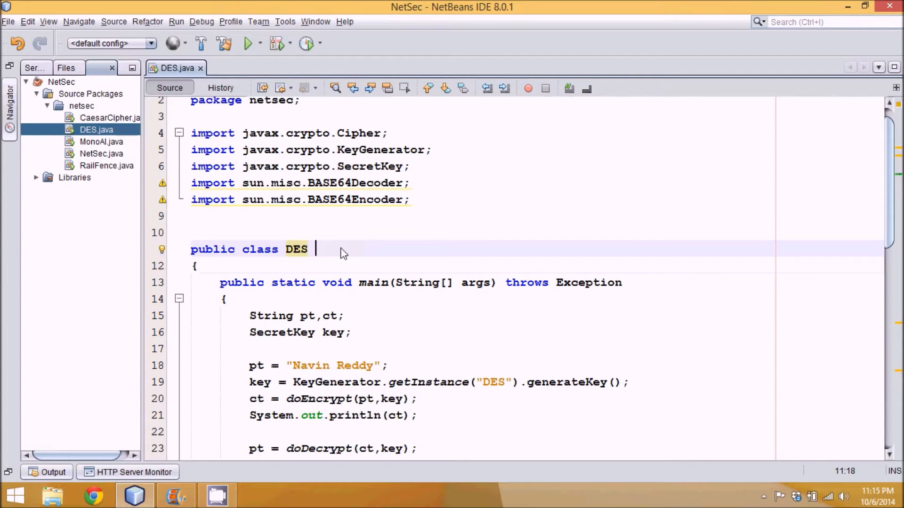
mouse_move(282, 258)
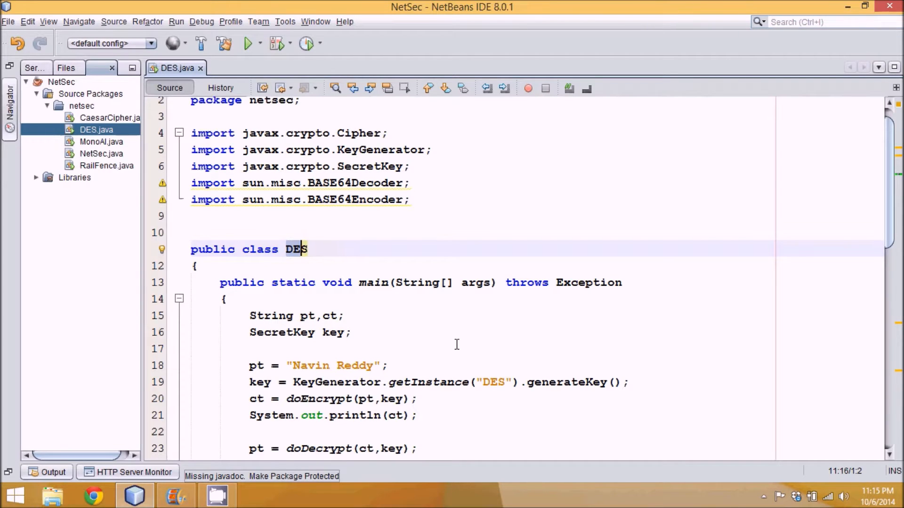
scroll(down, 3)
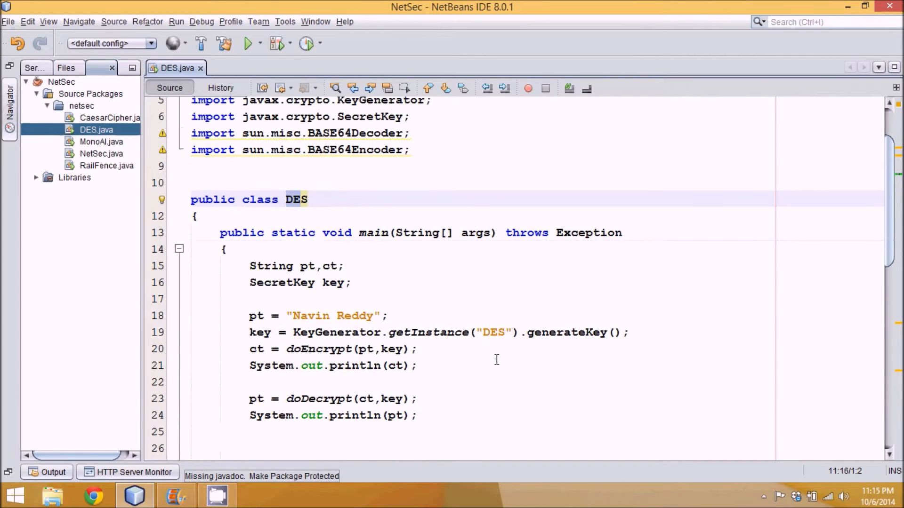
double_click(493, 332)
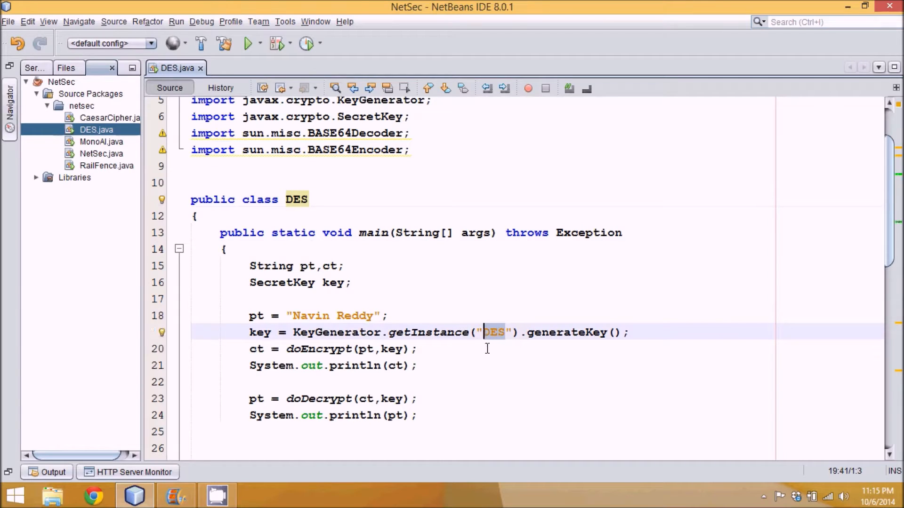
scroll(down, 3)
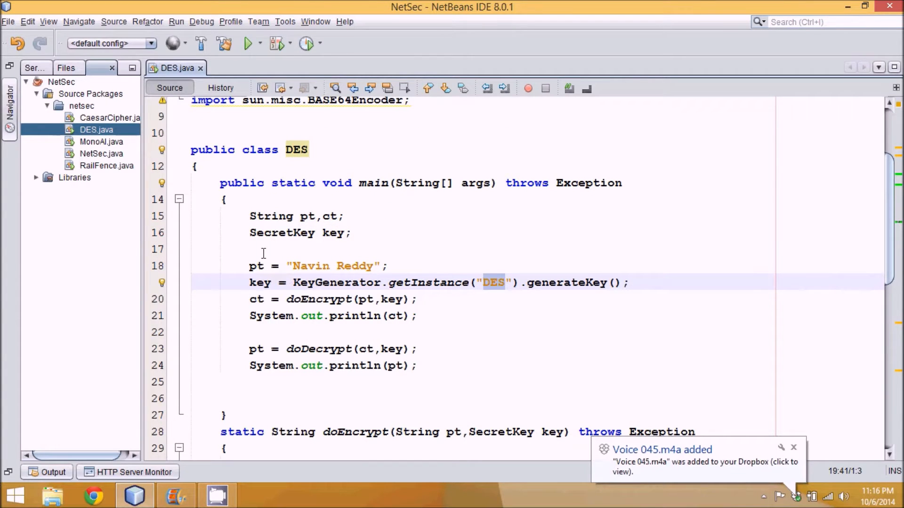
mouse_move(814, 473)
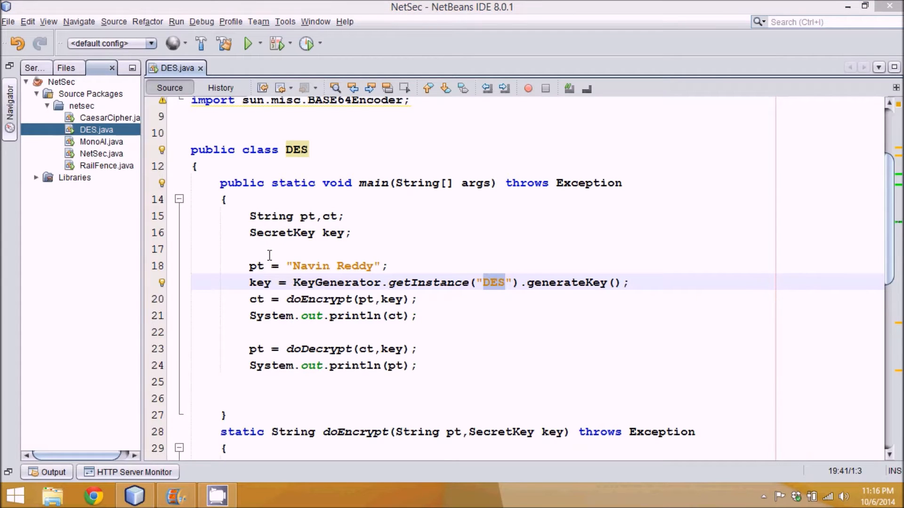
Declare a BufferedReader br wrapping an InputStreamReader on System.in in main
text(Buf)
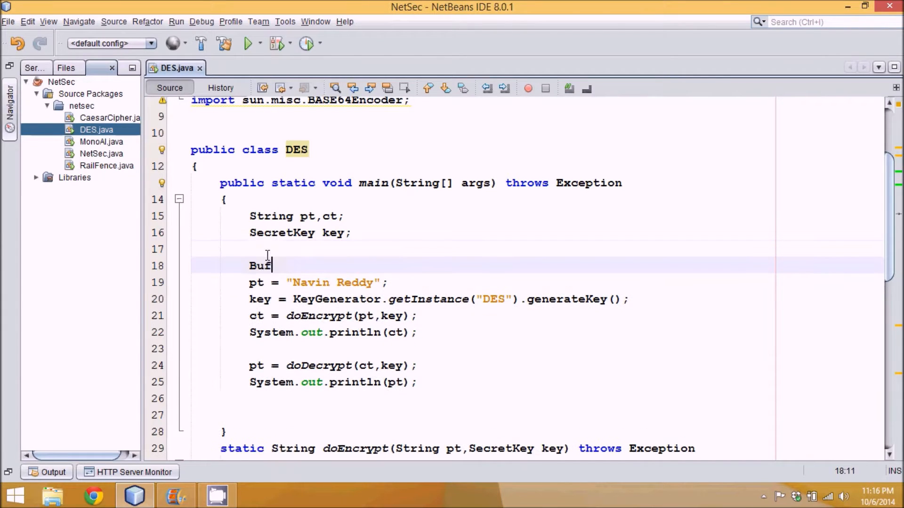
text(feredReader br)
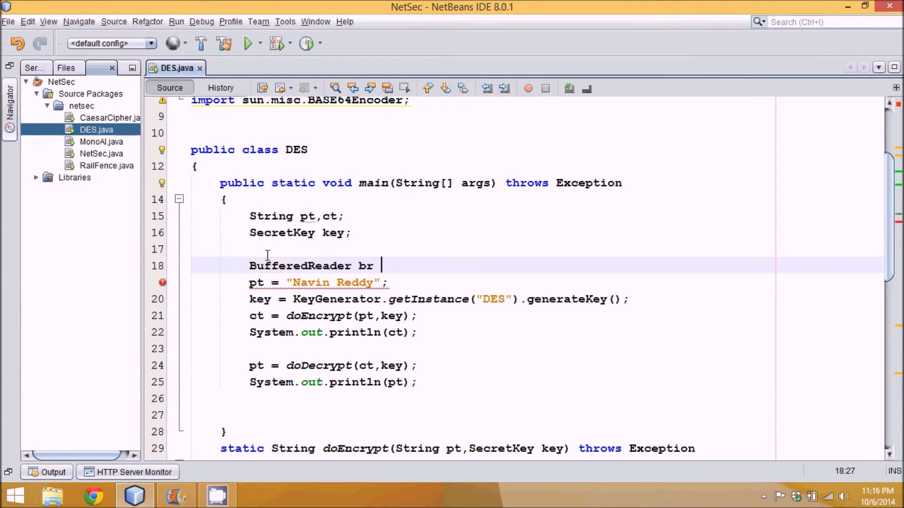
text(= new BufferedReader(null)
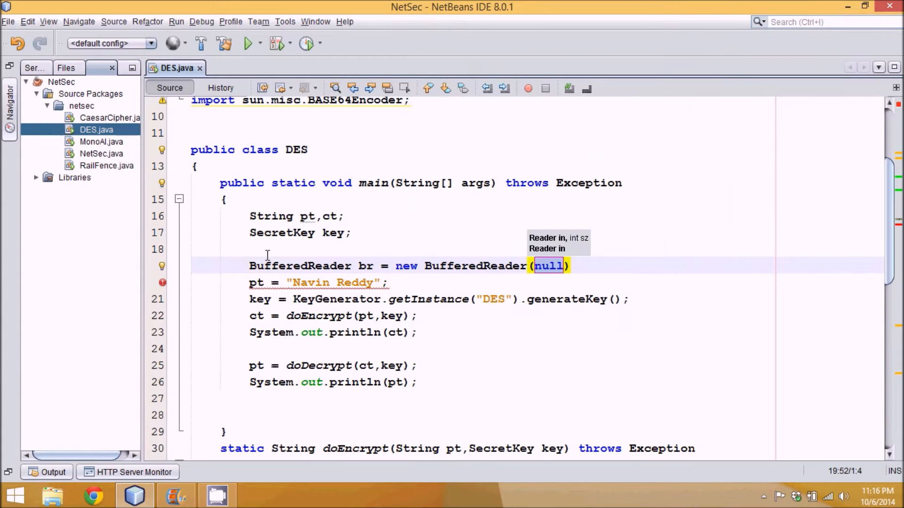
text(new InputStreamReader(n)
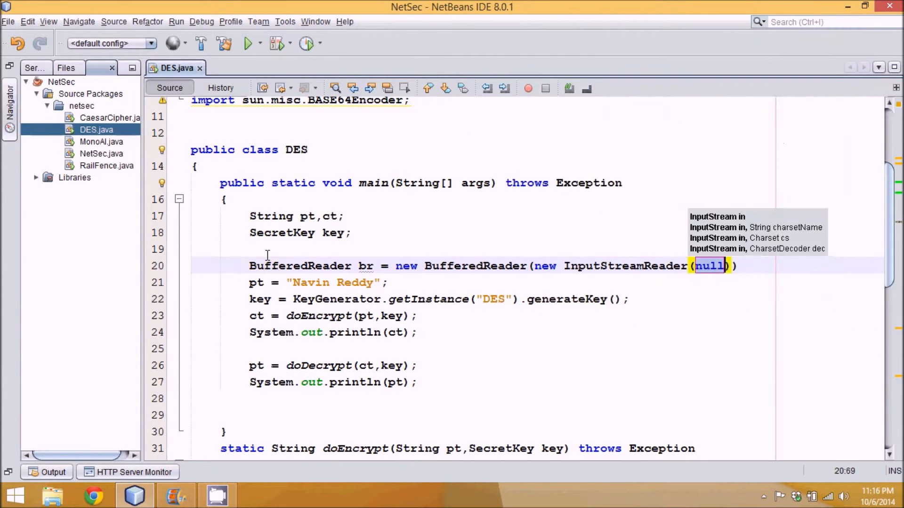
text(System.in)
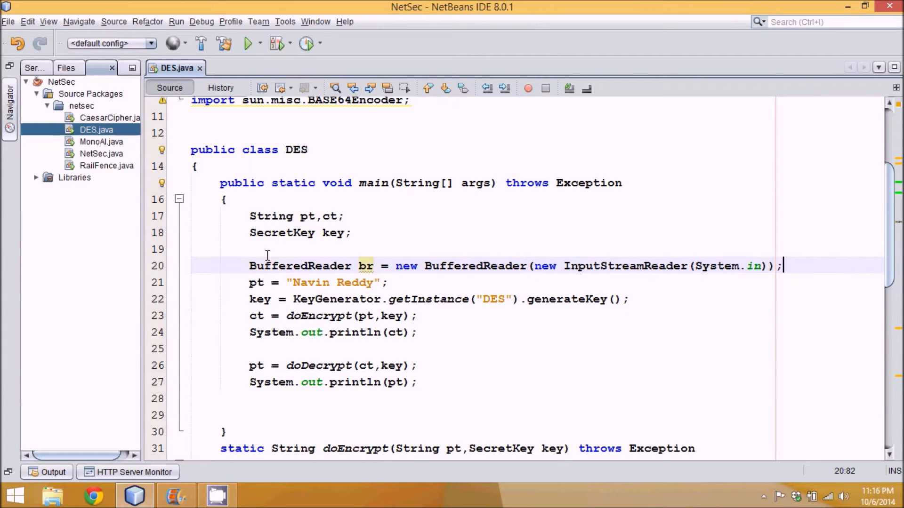
key(Return)
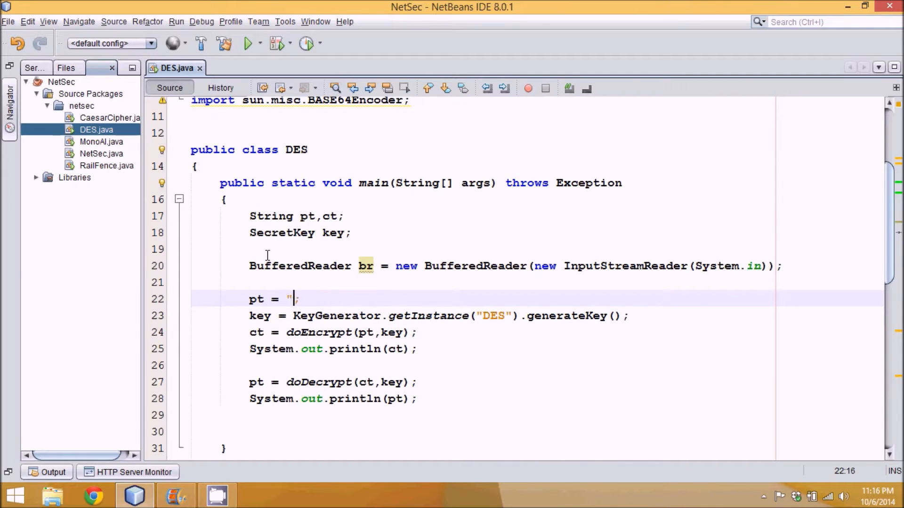
Read pt with br.readLine() after printing the "Enter Plain Text" prompt
text(br.read)
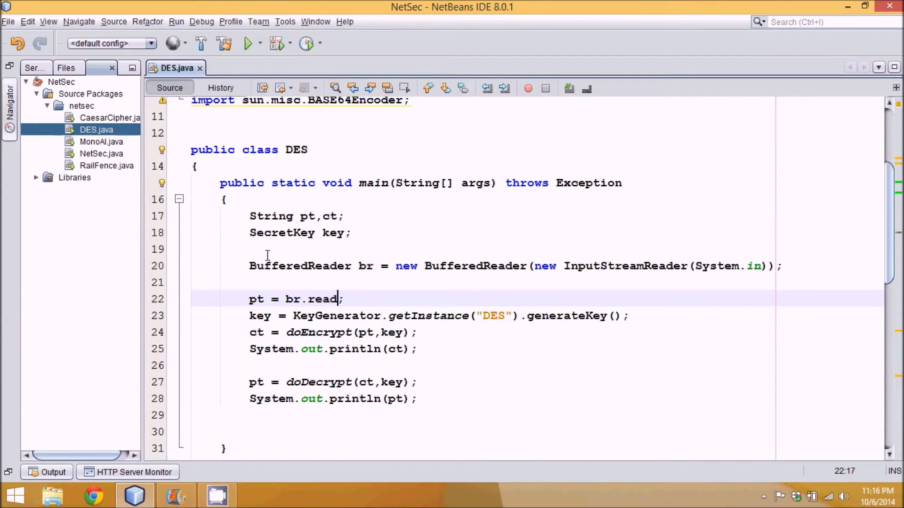
text(Line())
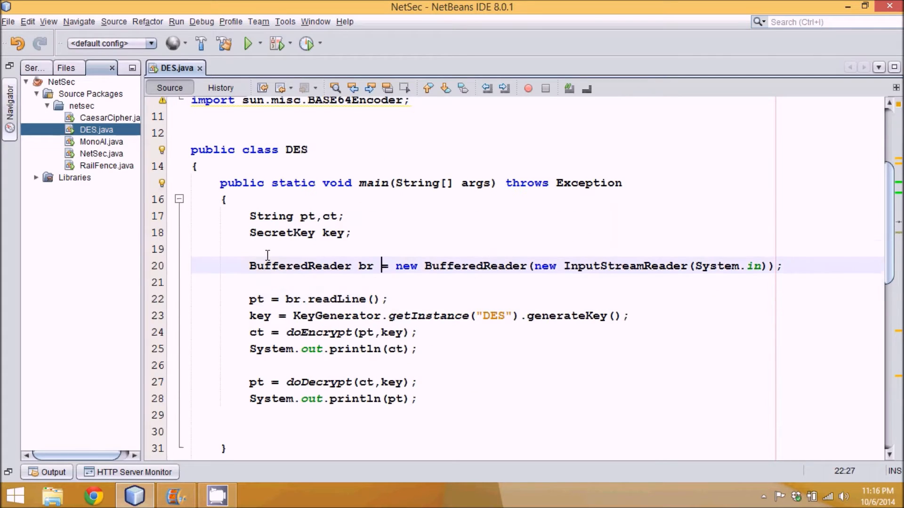
text(Sys)
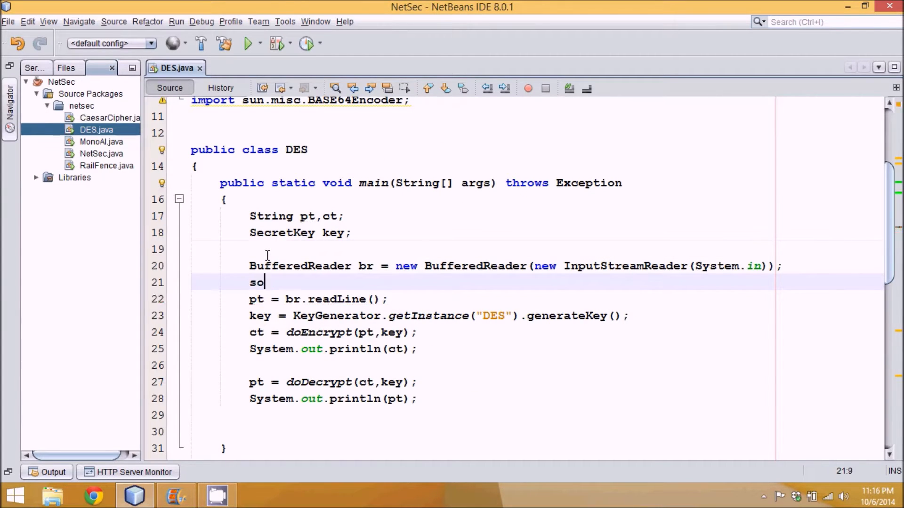
text(System.out.println("");)
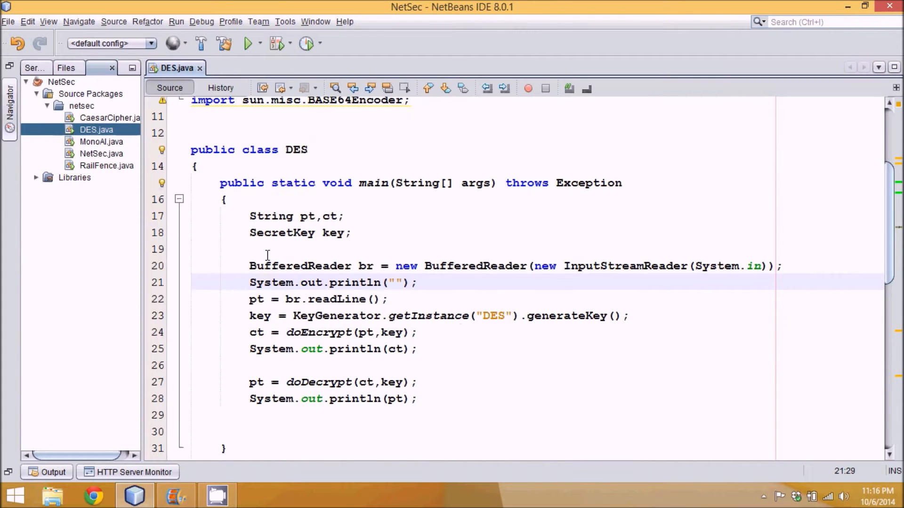
text(Ent)
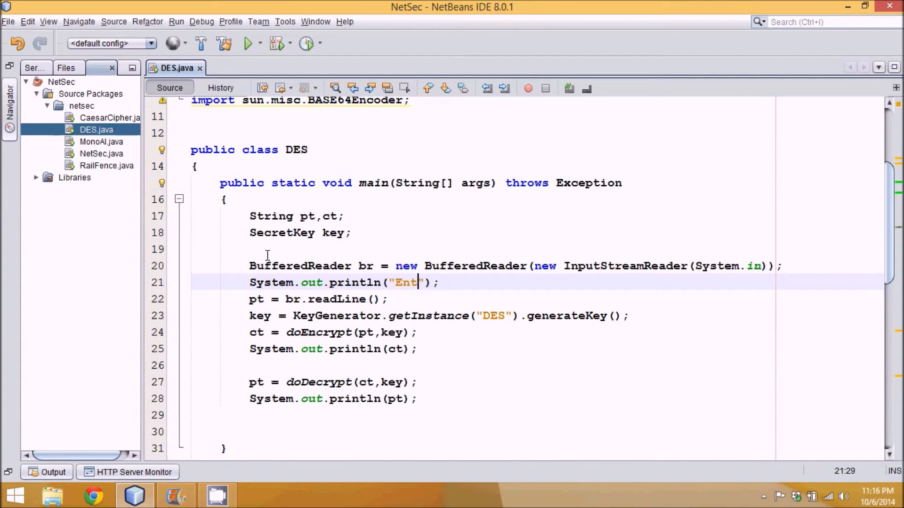
text(er)
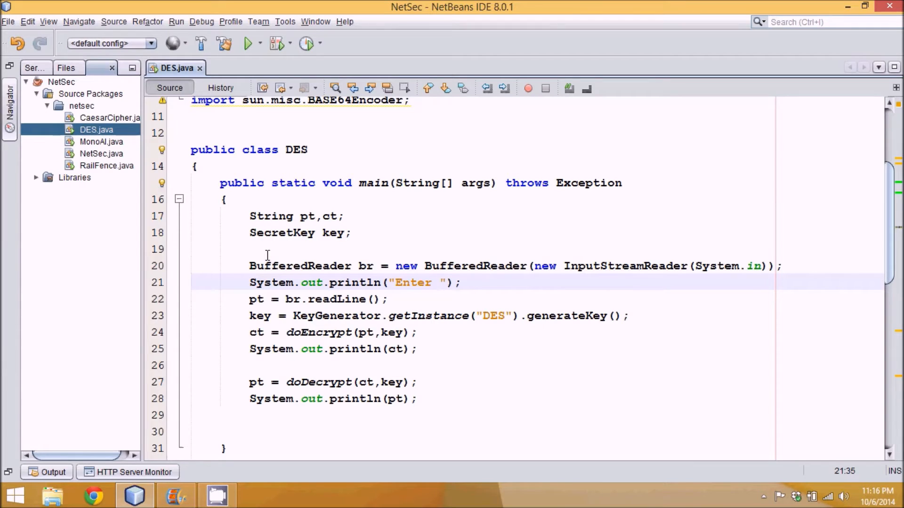
text(Plain Text)
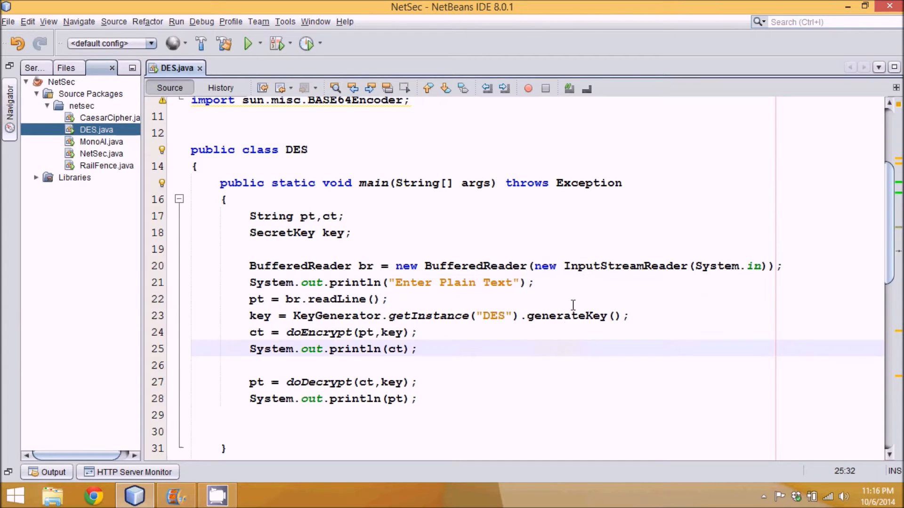
scroll(down, 3)
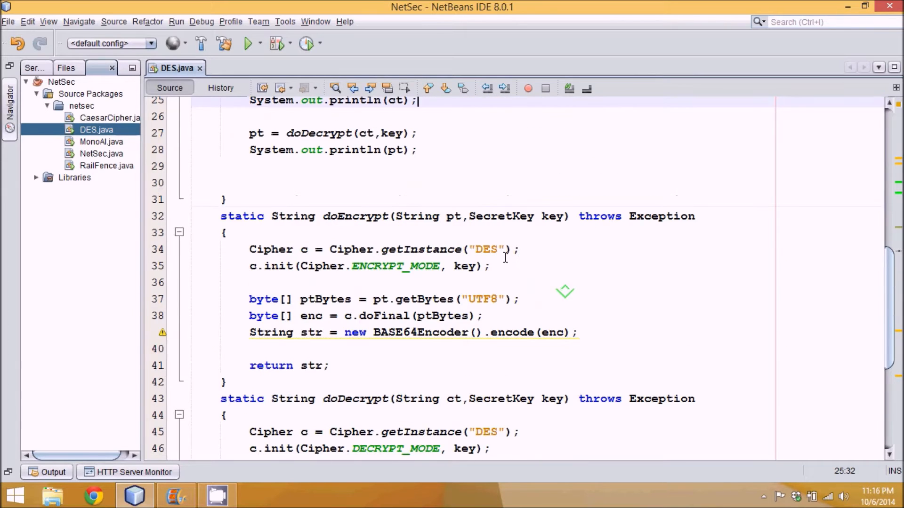
Run DES.java and enter "My Name is Navin Re..." at the plain-text prompt
right_click(224, 199)
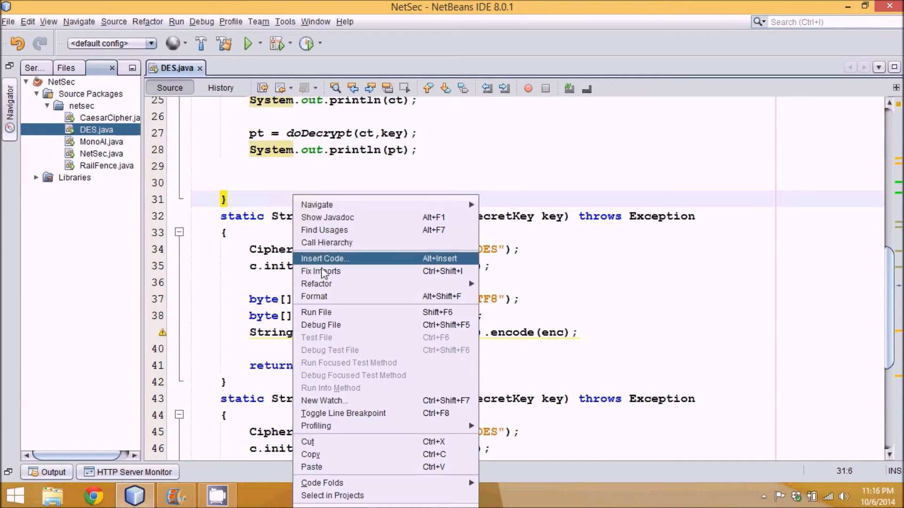
click(316, 311)
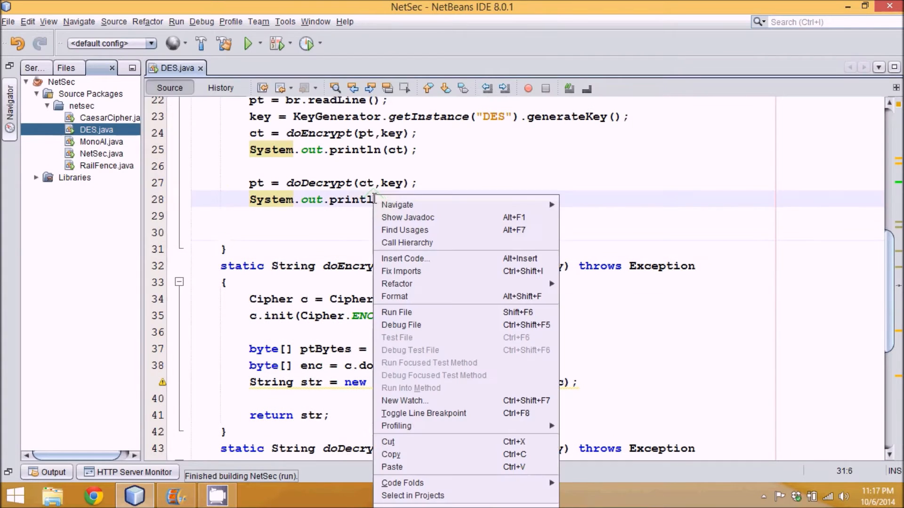
scroll(up, 3)
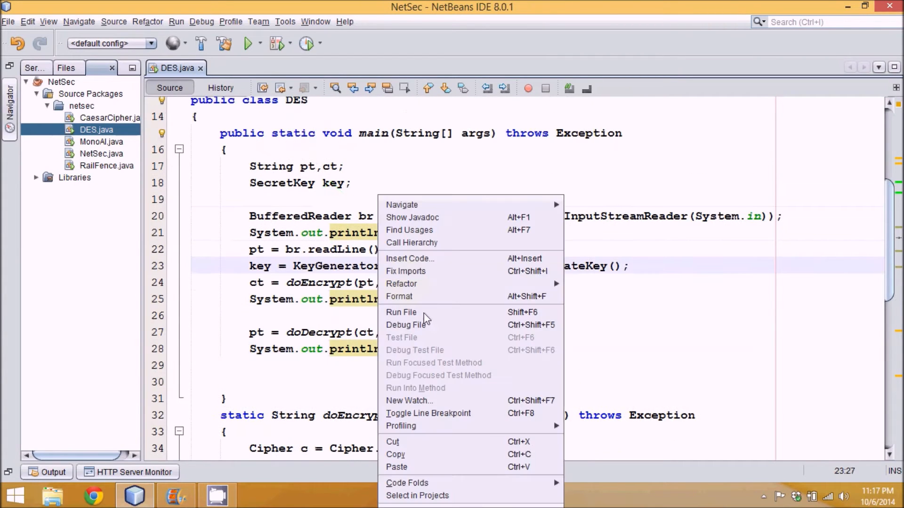
click(401, 312)
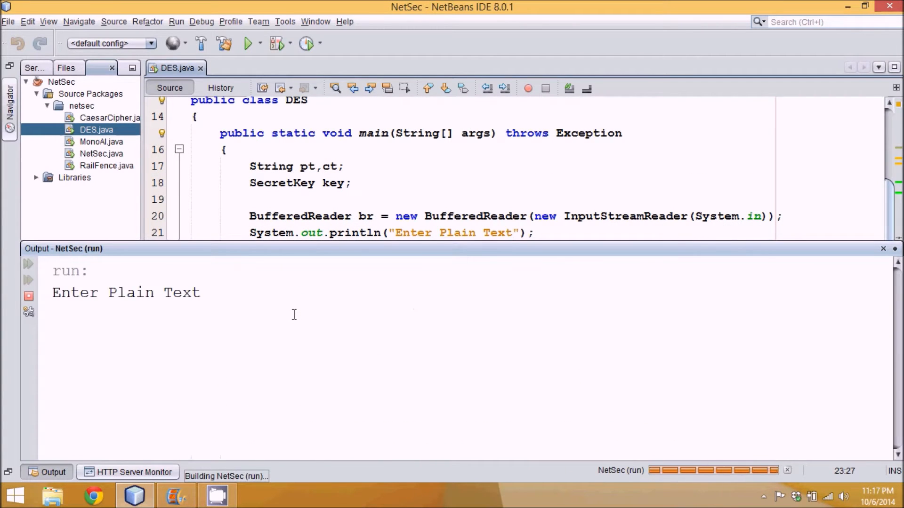
text(Nav)
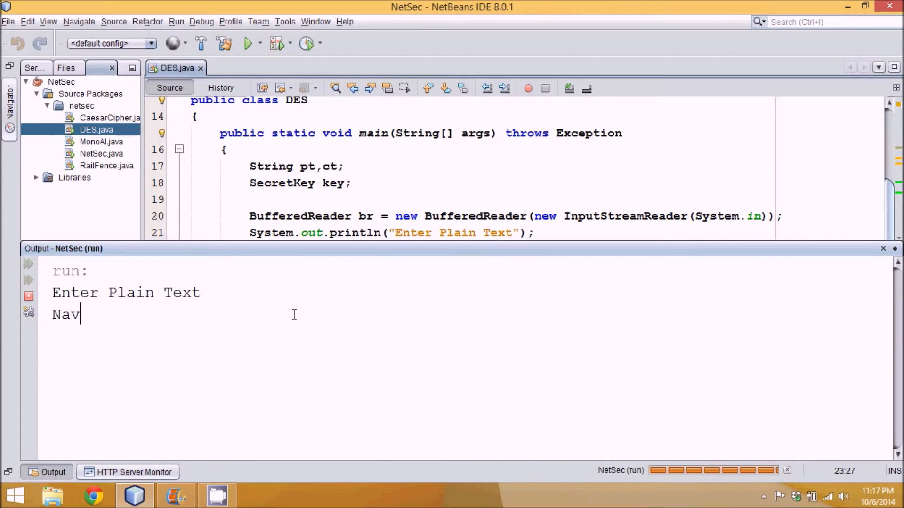
text(My Nam)
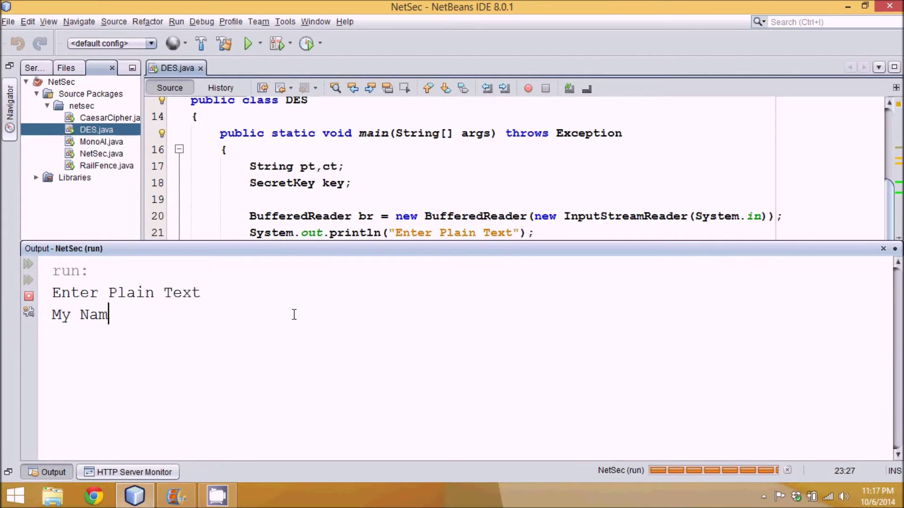
text(e is Navin Re)
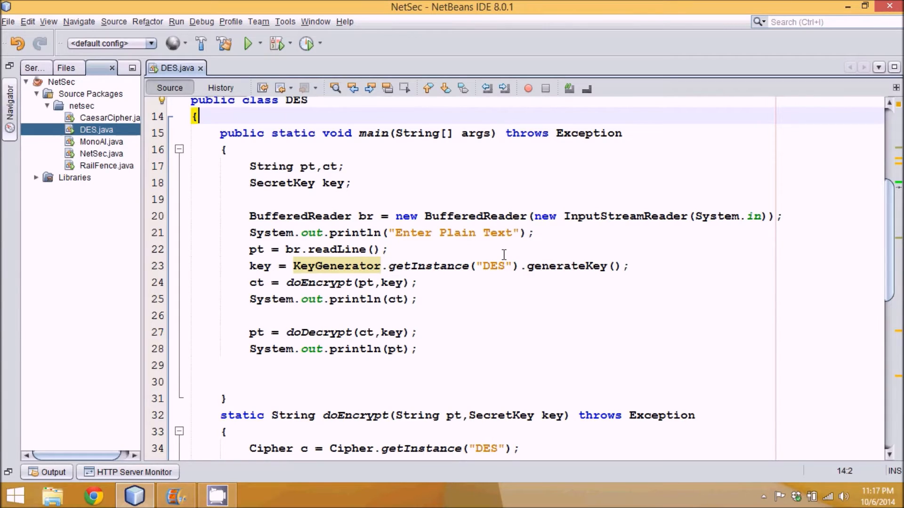
mouse_move(490, 260)
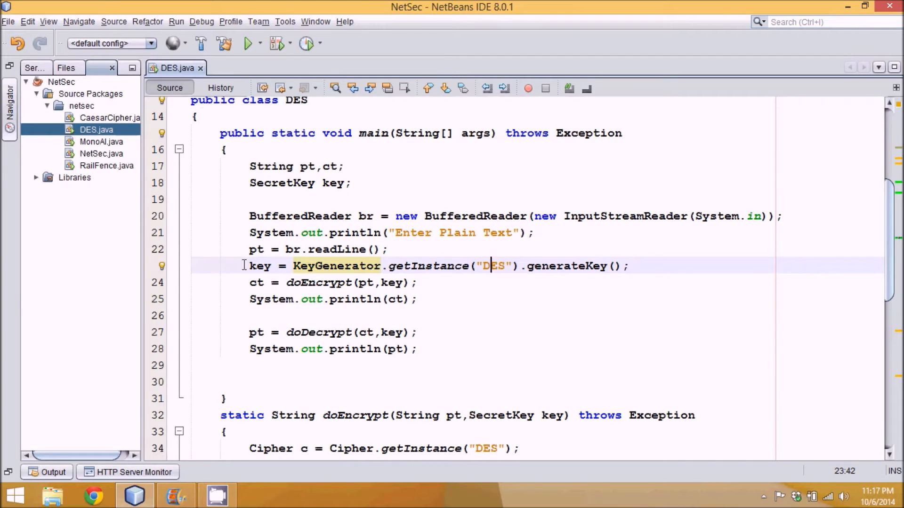
Change KeyGenerator.getInstance from "DES" to "AES" in main
click(259, 266)
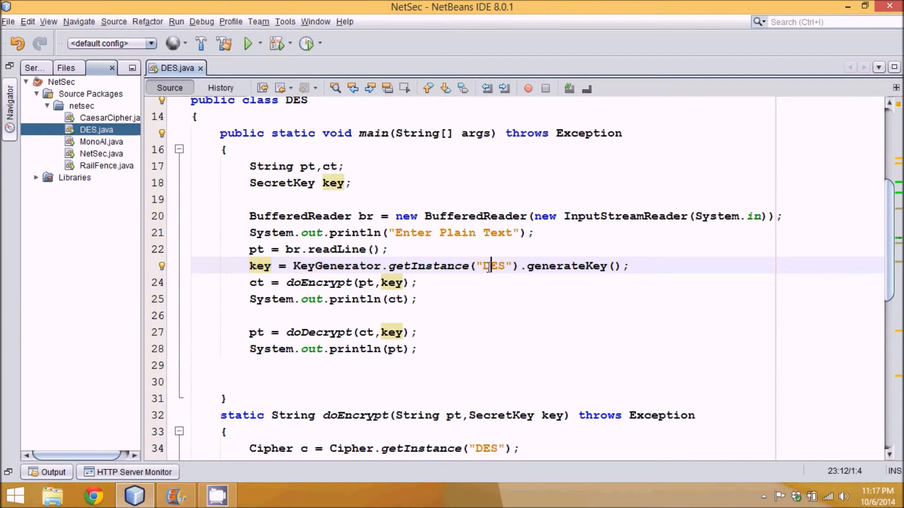
text(AES)
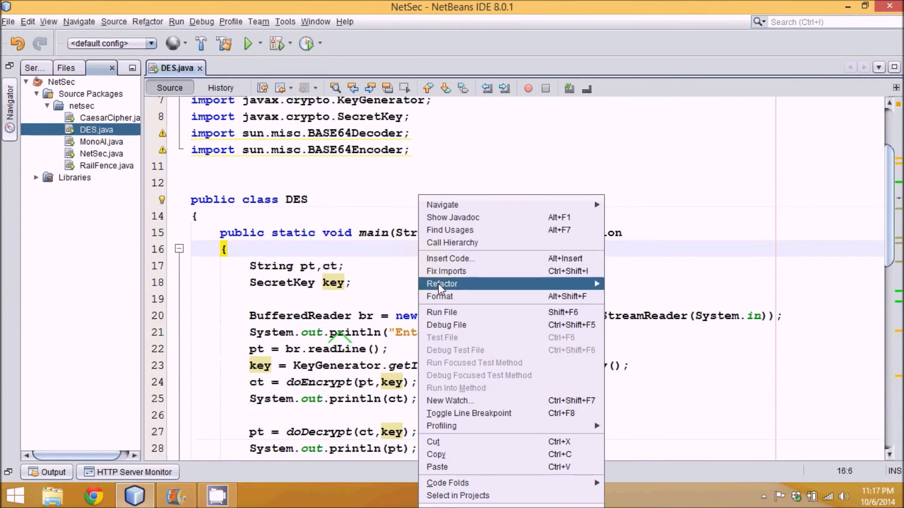
Run DES.java again and submit "My Name is Navin Reddy", getting an InvalidKeyException for 16 bytes
click(441, 311)
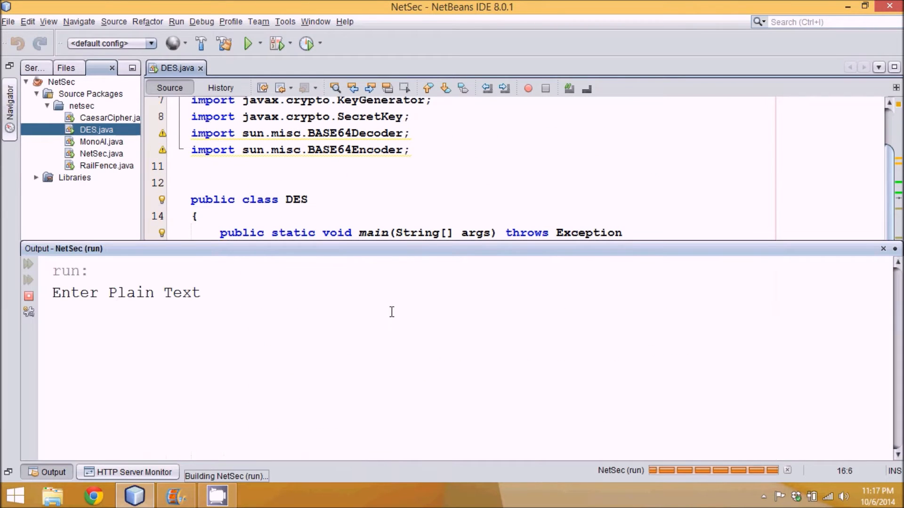
click(204, 292)
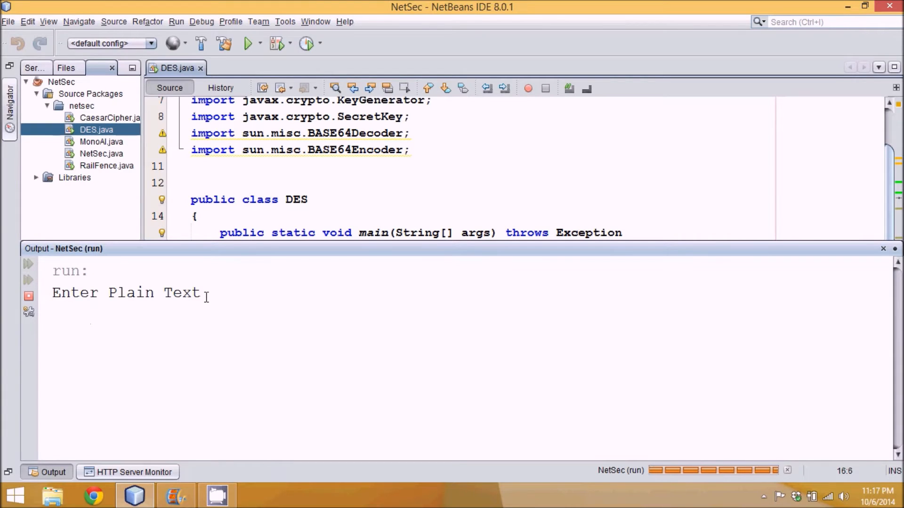
text(My Name i)
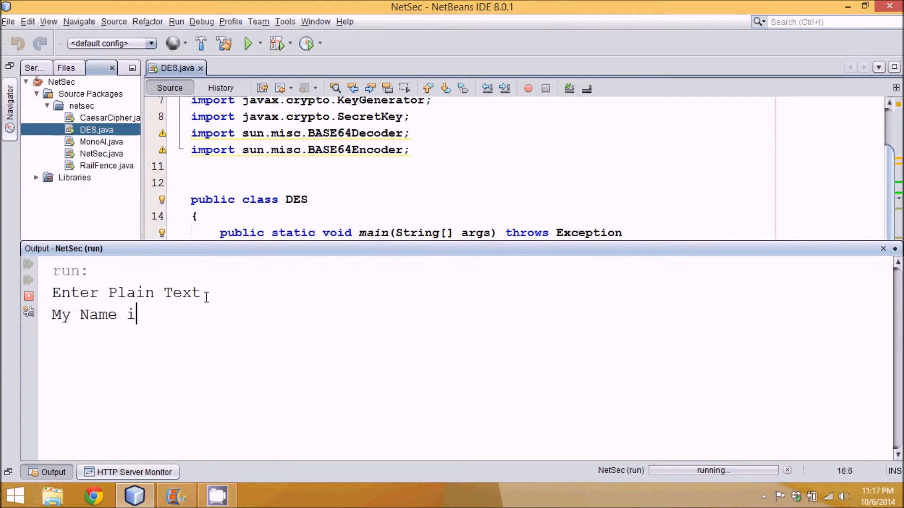
text(s Navin Reddy)
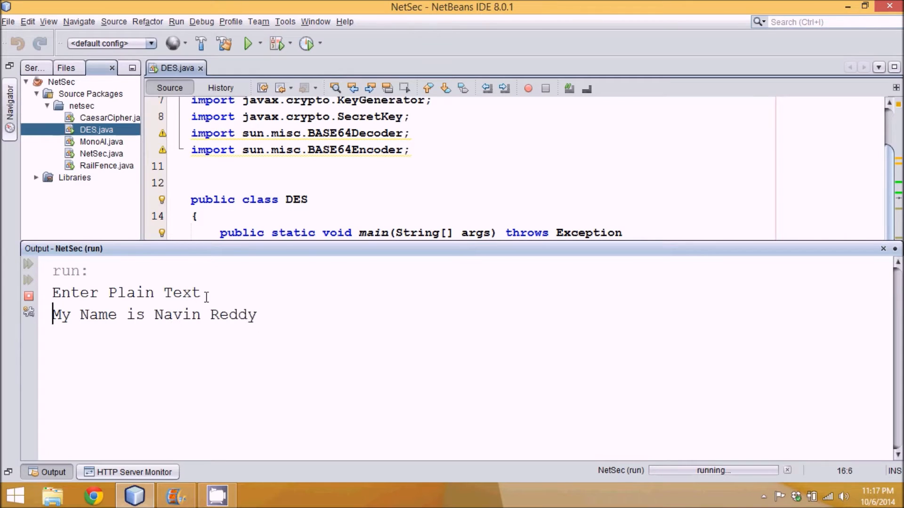
key(enter)
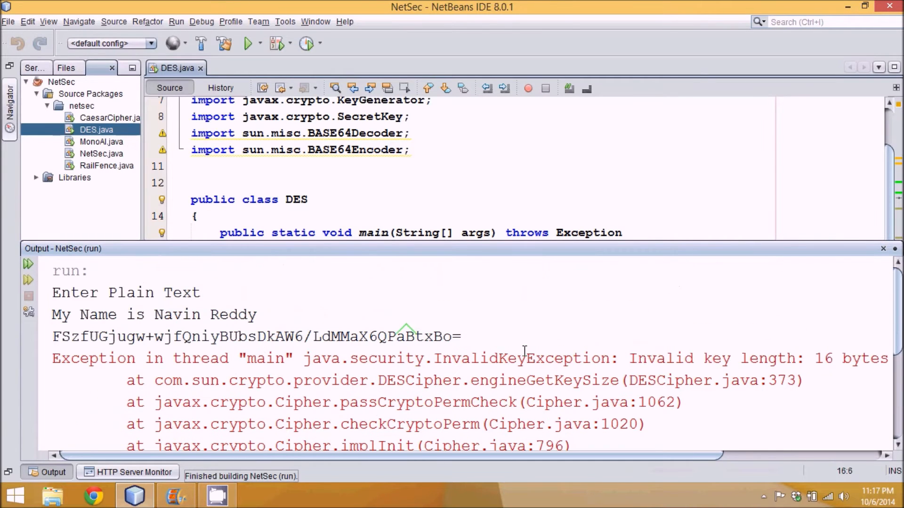
mouse_move(418, 194)
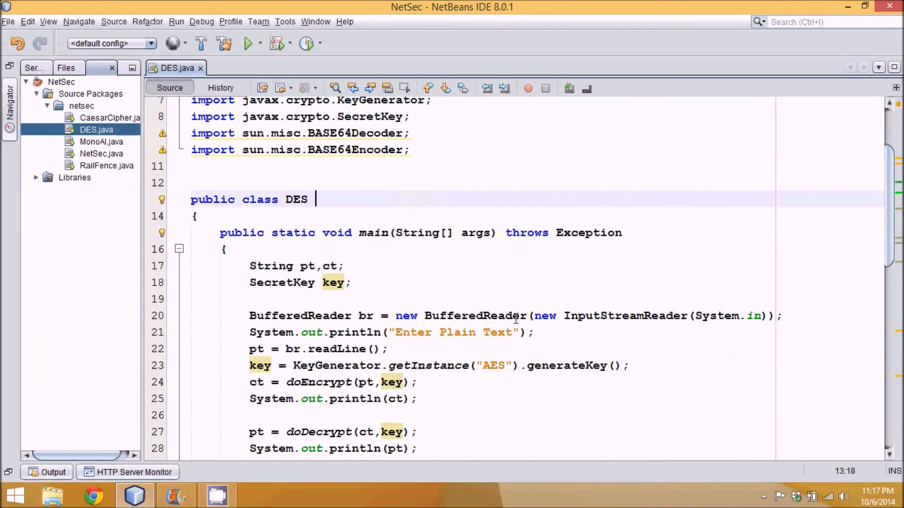
Change both Cipher.getInstance calls to "AES" and run the program again
scroll(down, 3)
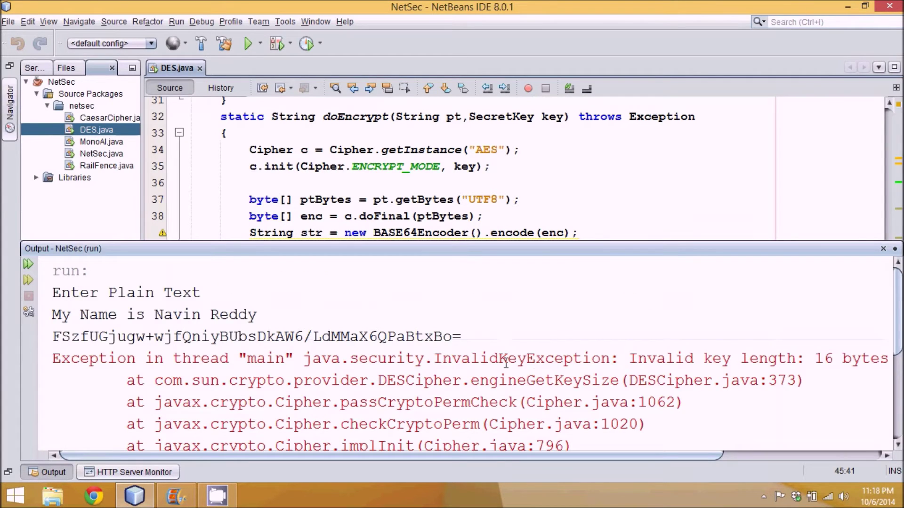
double_click(507, 358)
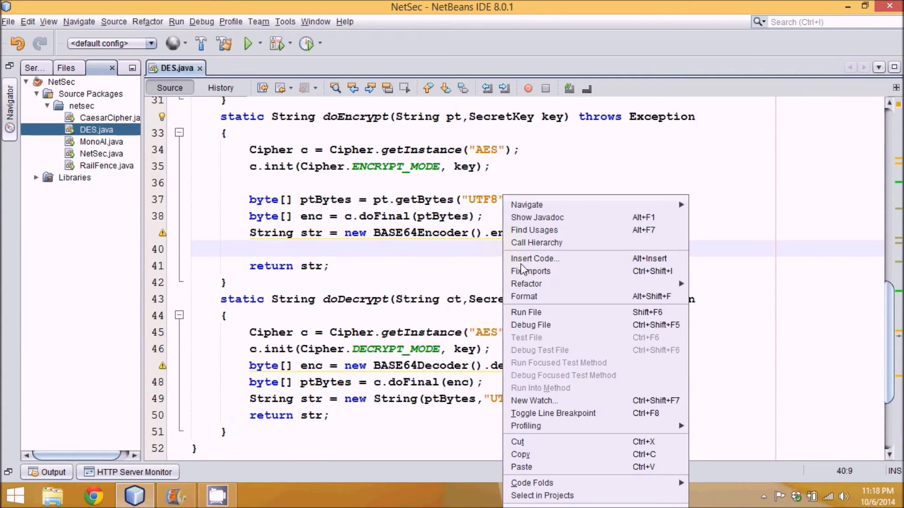
click(526, 312)
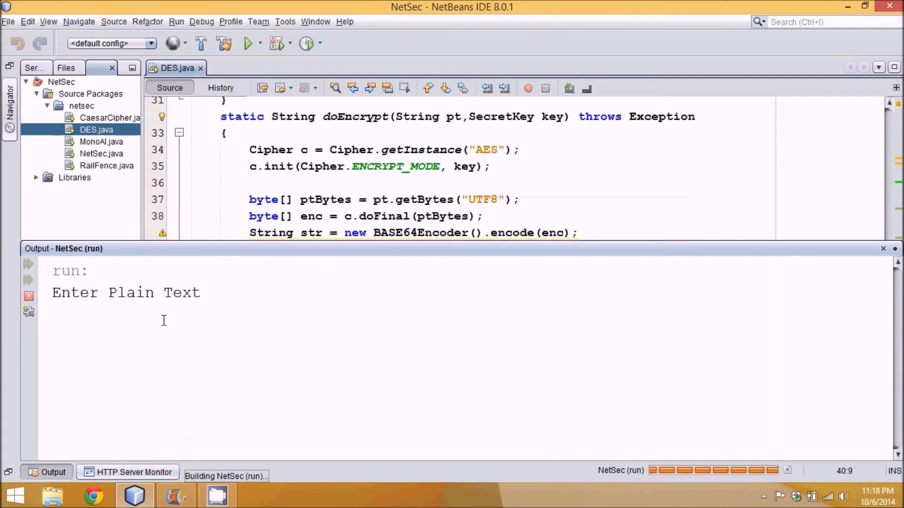
Enter "My name is Navin Reddy", see it decrypted back with BUILD SUCCESSFUL, and close the output
text(My)
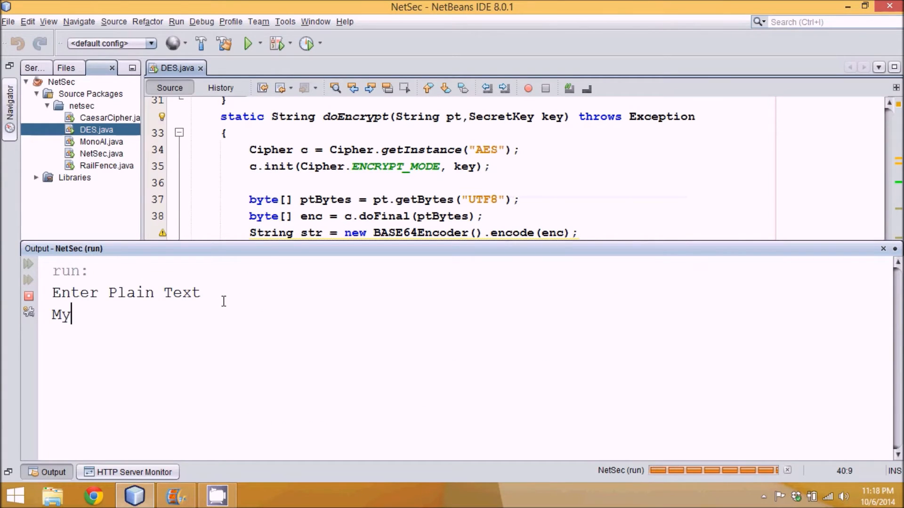
text(name is)
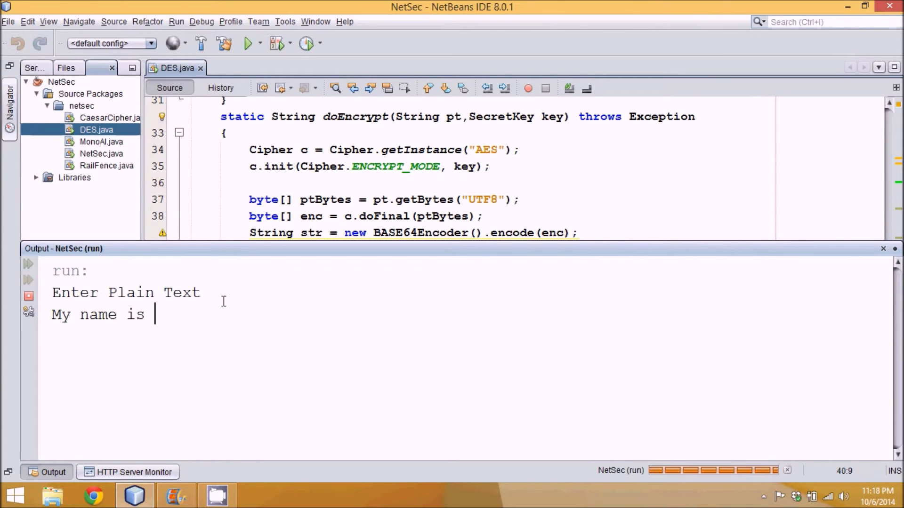
text(Navin Reddy)
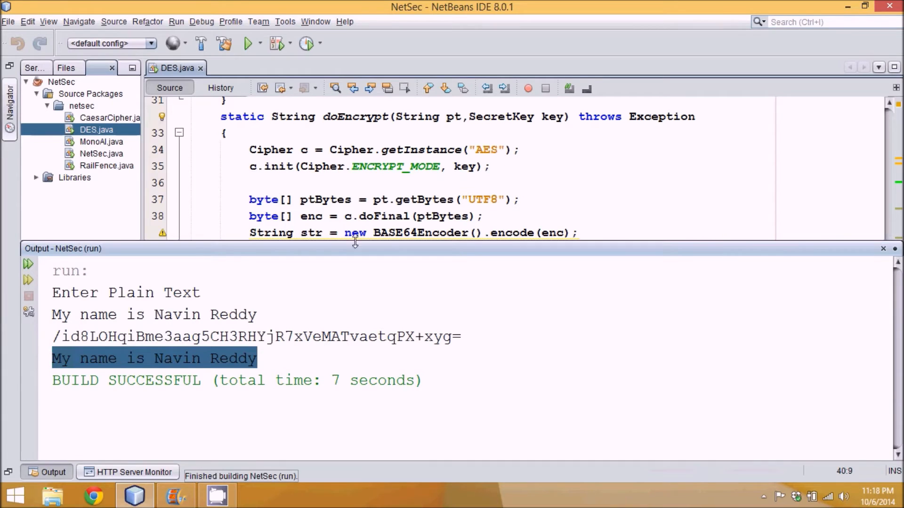
click(882, 249)
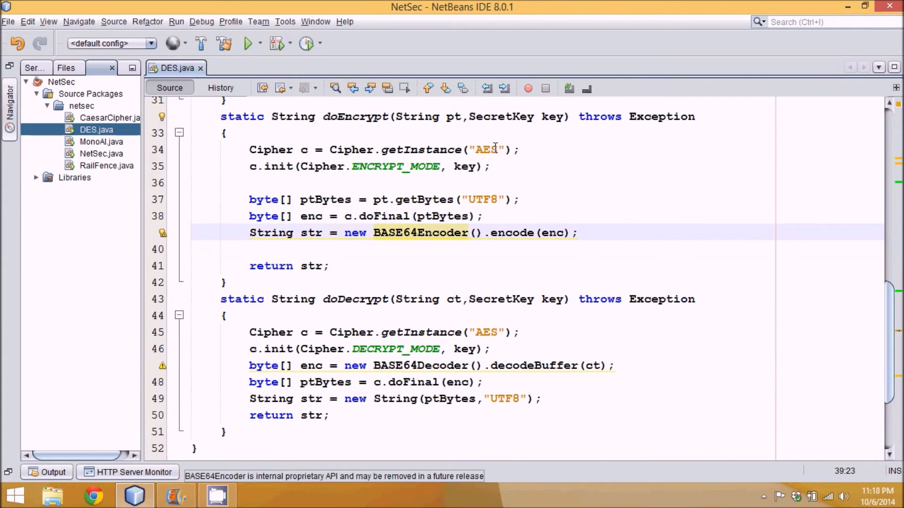
Replace "AES" with "Blowfish" in both ciphers and the key generator, then run the project
double_click(486, 150)
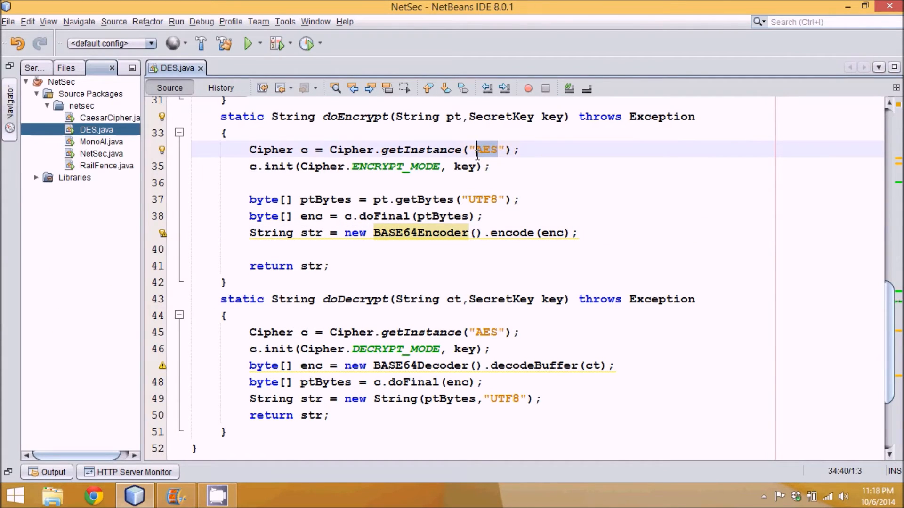
text(Blow)
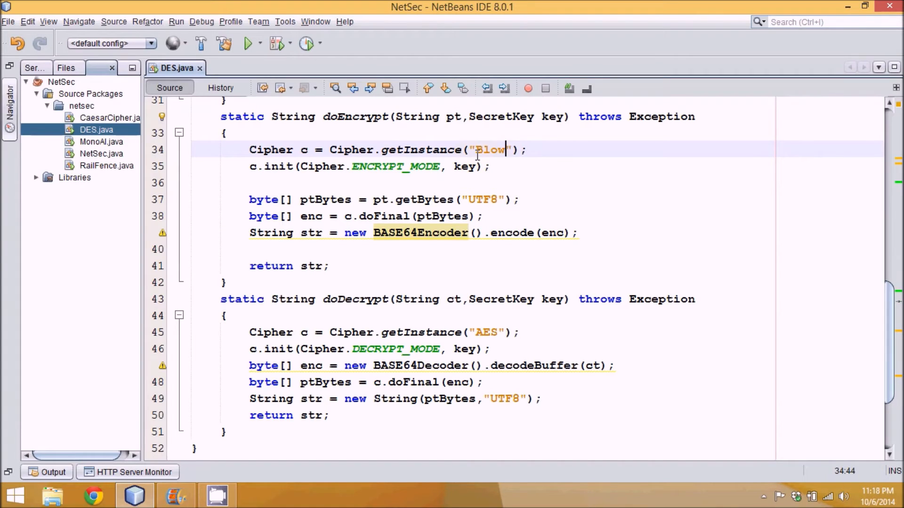
text(fish)
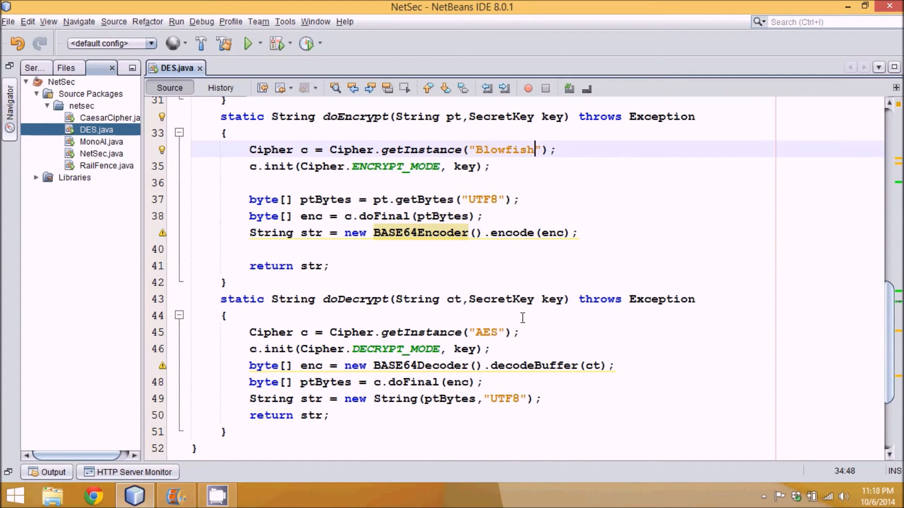
double_click(486, 333)
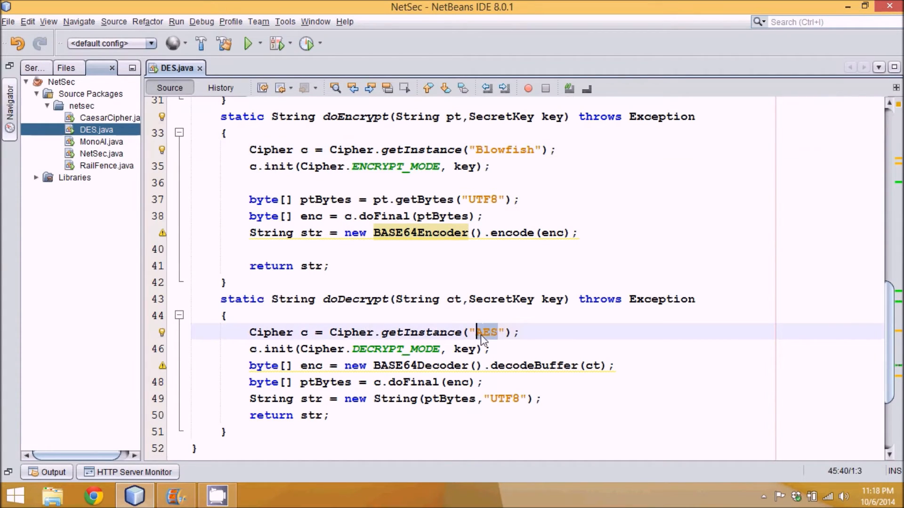
text(Blowfish)
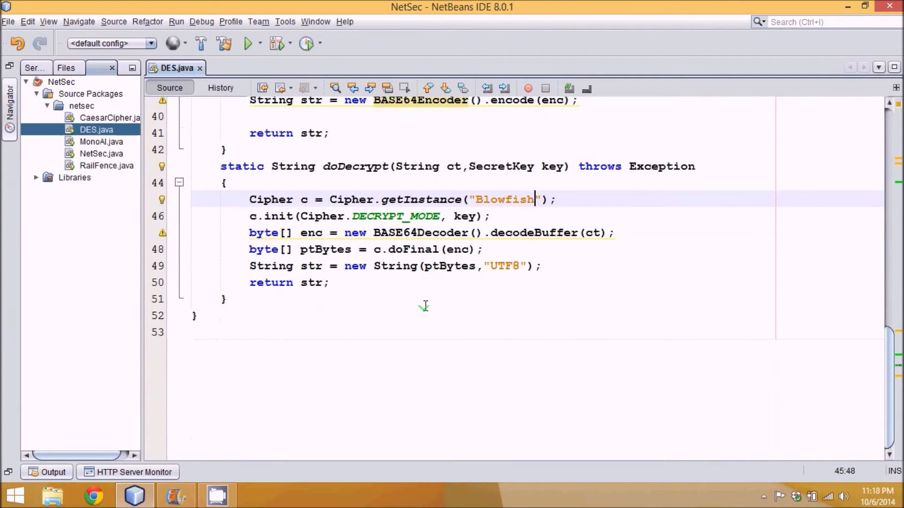
scroll(up, 3)
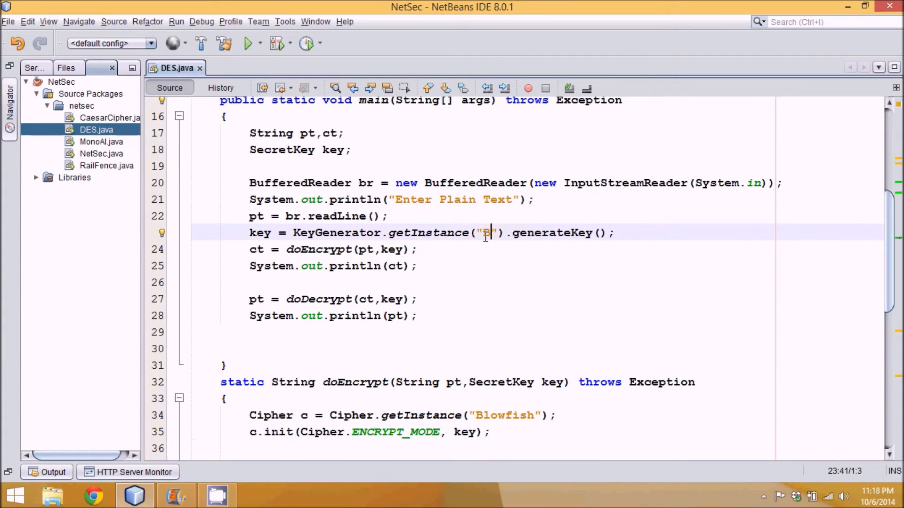
text(lowfish)
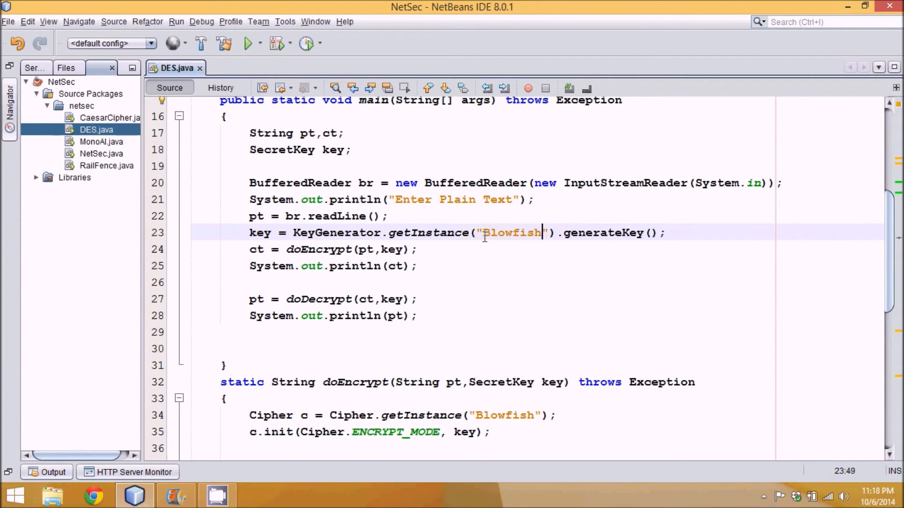
click(247, 43)
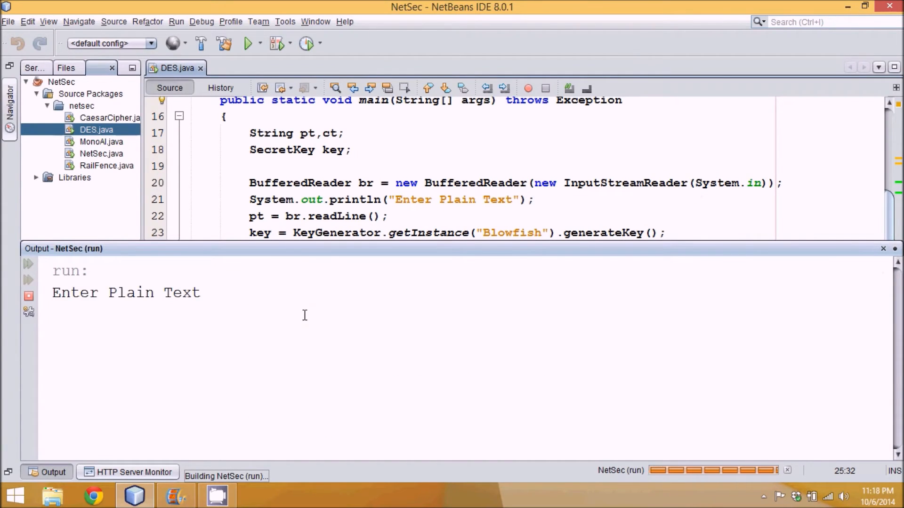
Enter "Navin Reddy" at the Blowfish run's Enter Plain Text prompt
text(Navin Reddy)
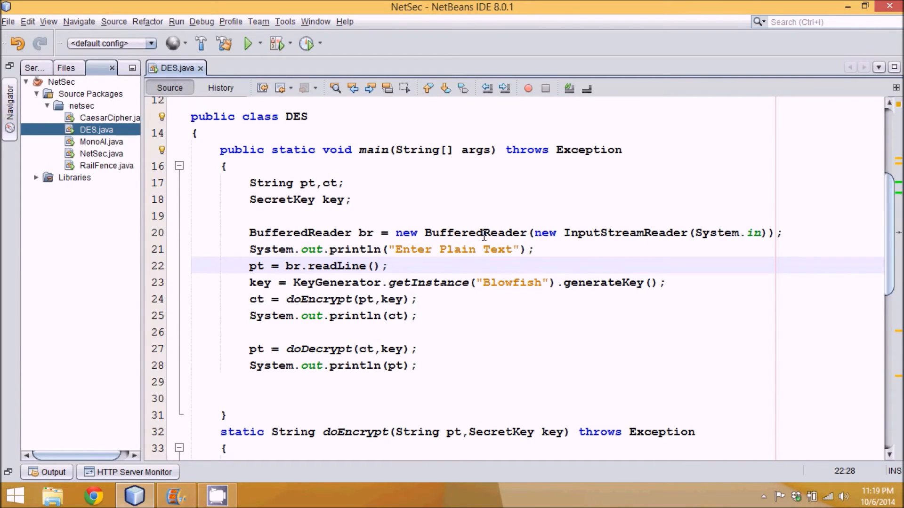
click(249, 182)
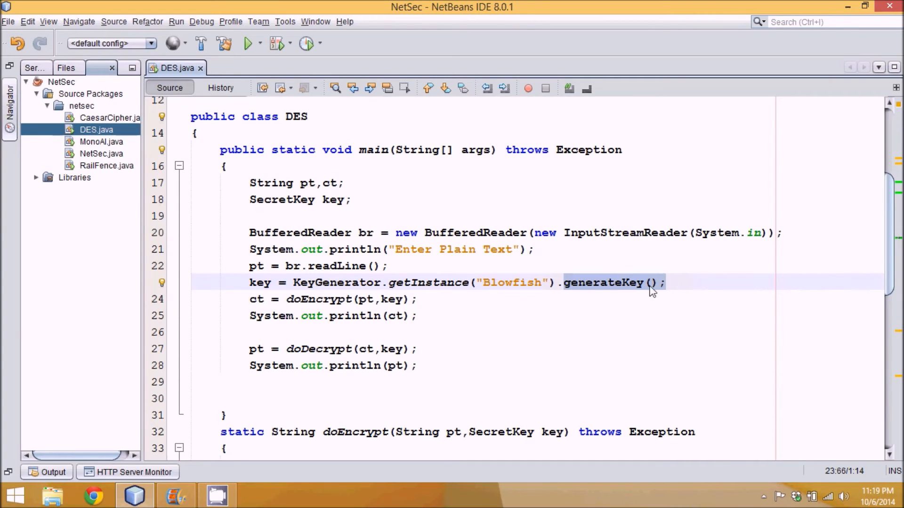
click(512, 282)
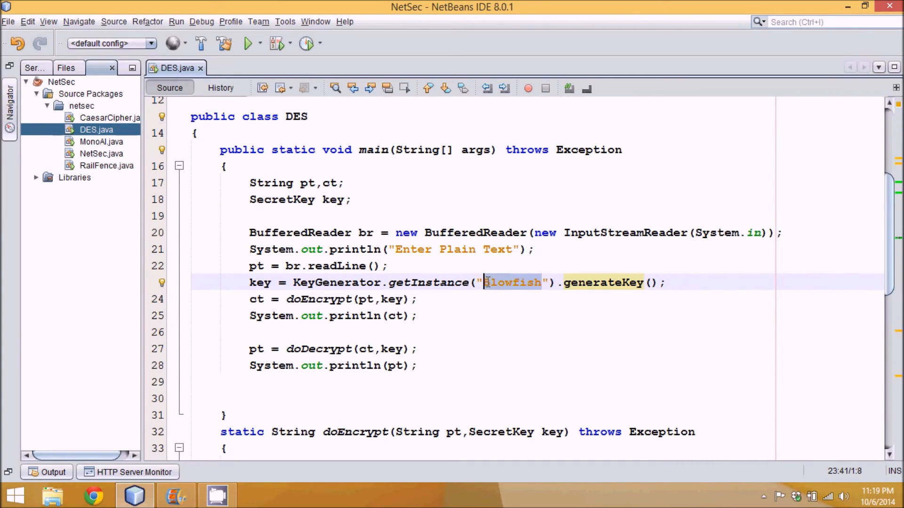
click(284, 299)
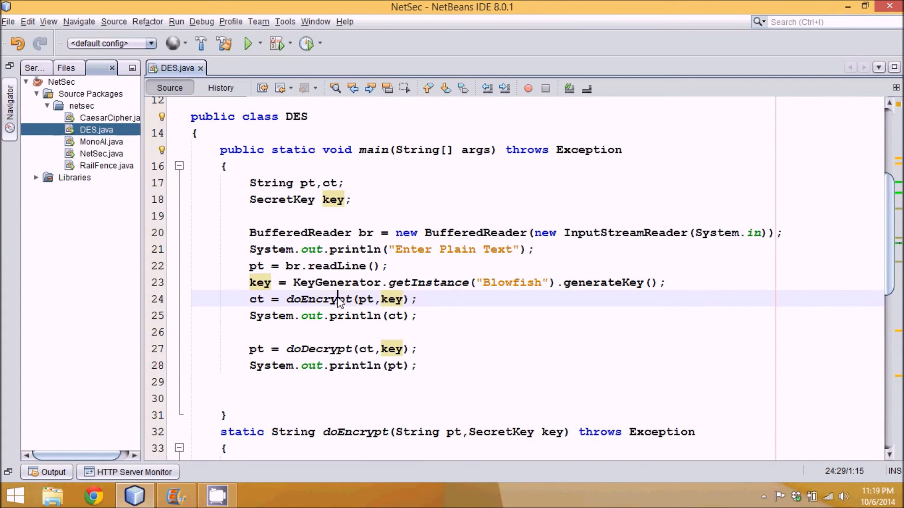
click(317, 299)
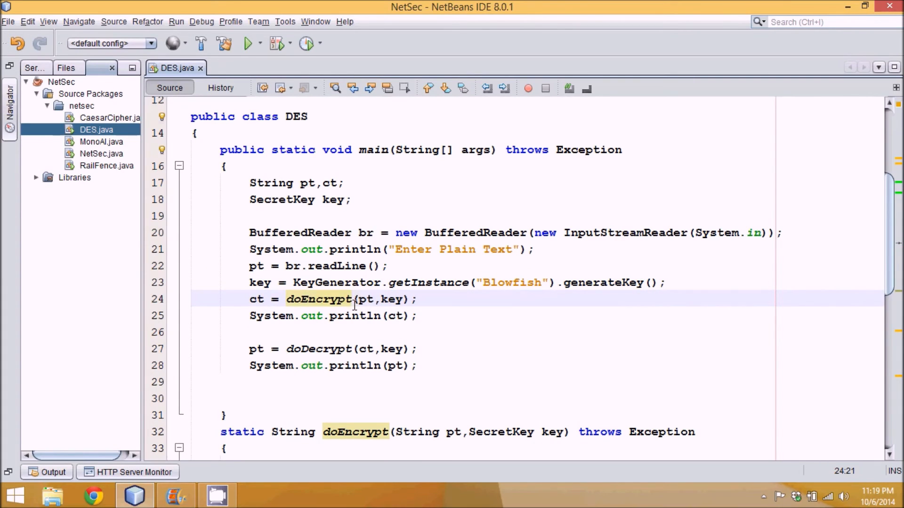
scroll(down, 3)
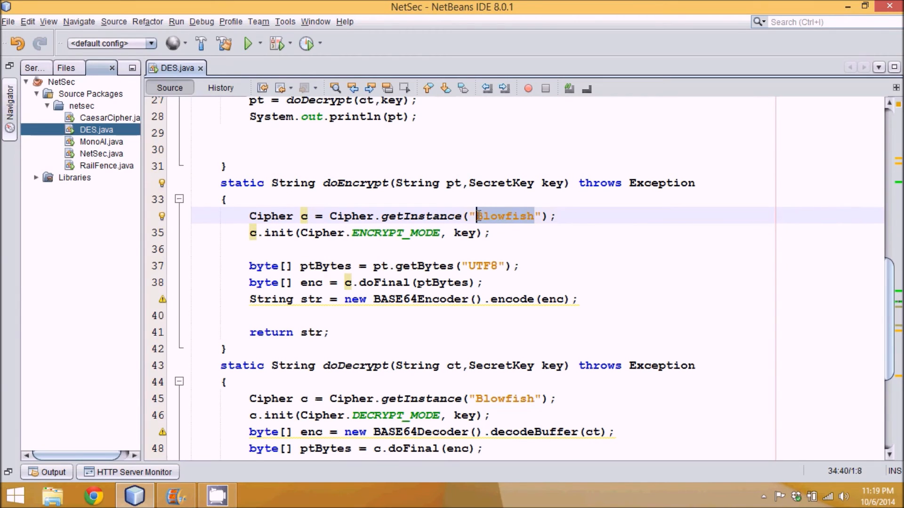
mouse_move(268, 235)
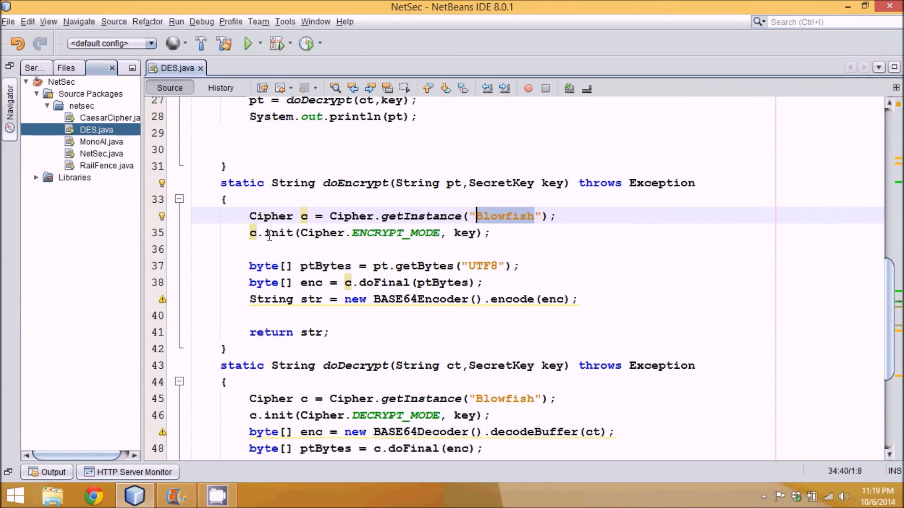
click(269, 233)
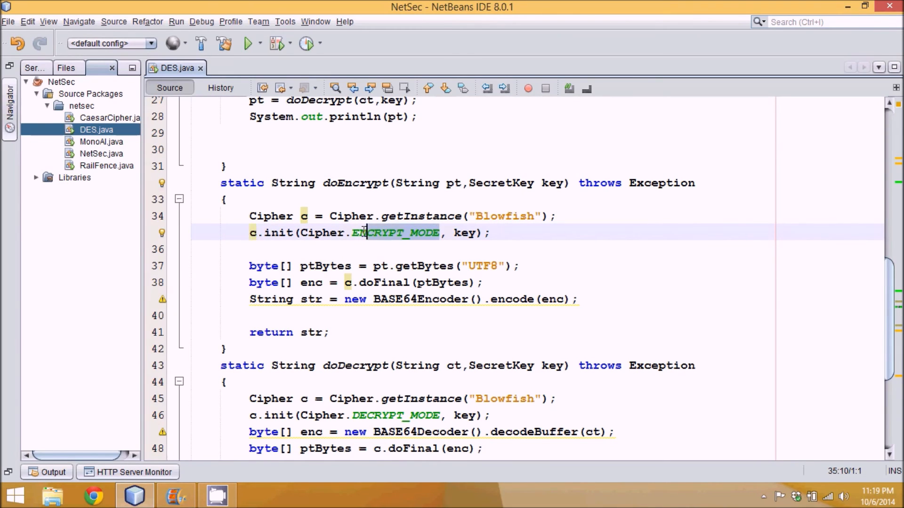
click(250, 249)
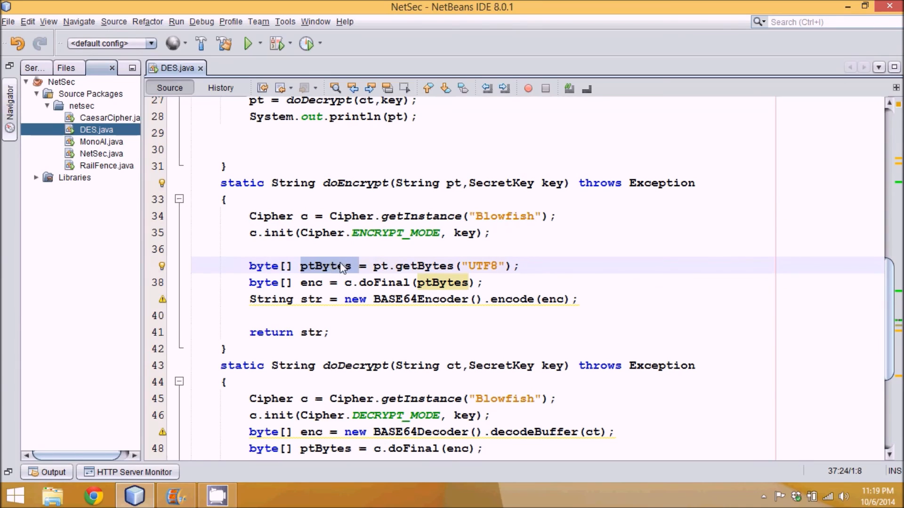
click(404, 282)
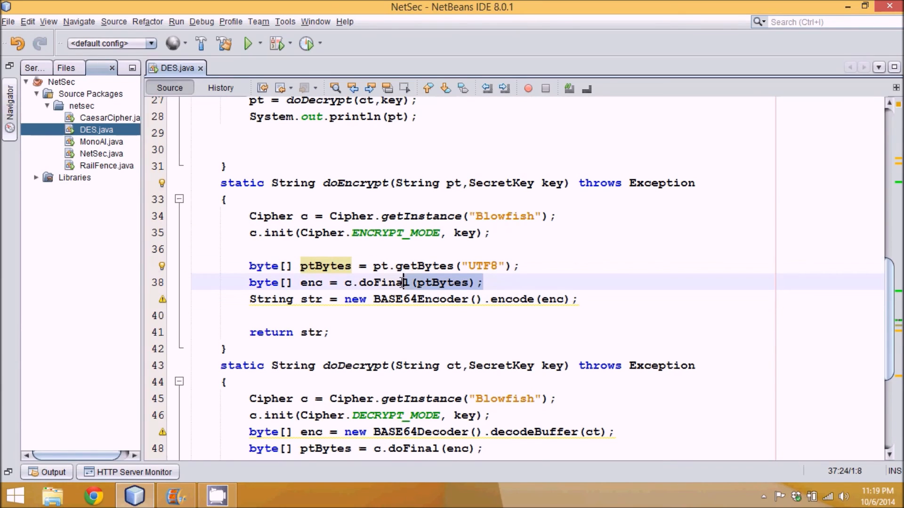
click(309, 282)
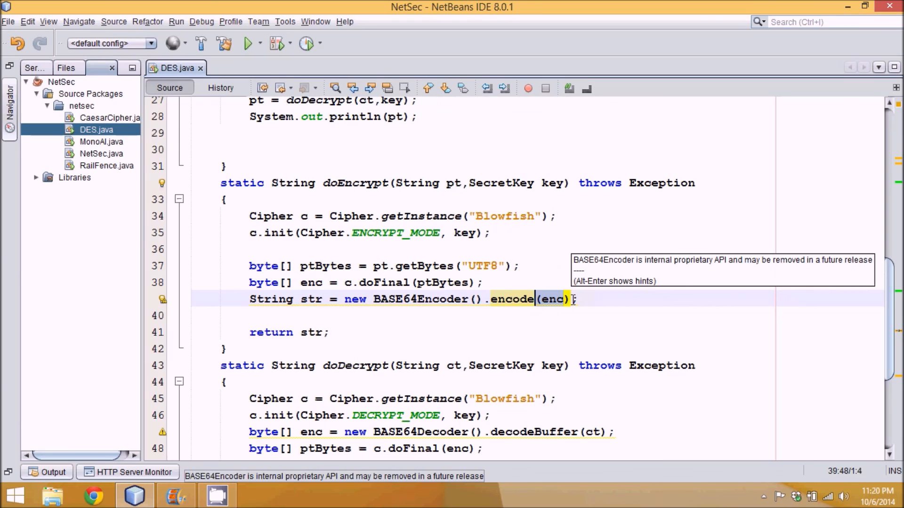
click(316, 316)
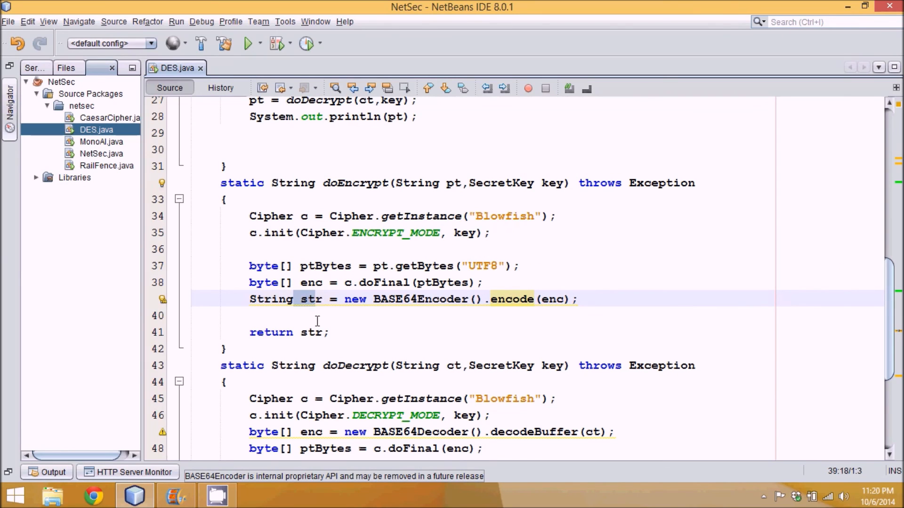
click(476, 299)
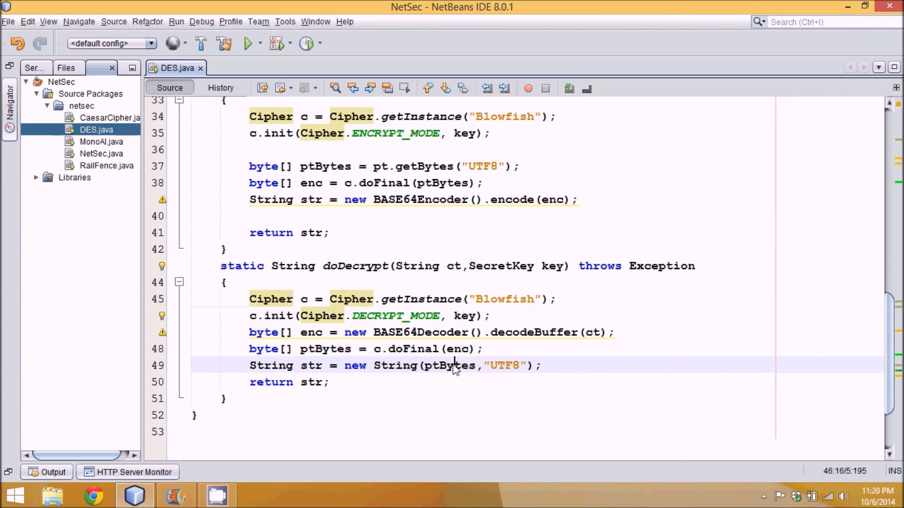
click(450, 366)
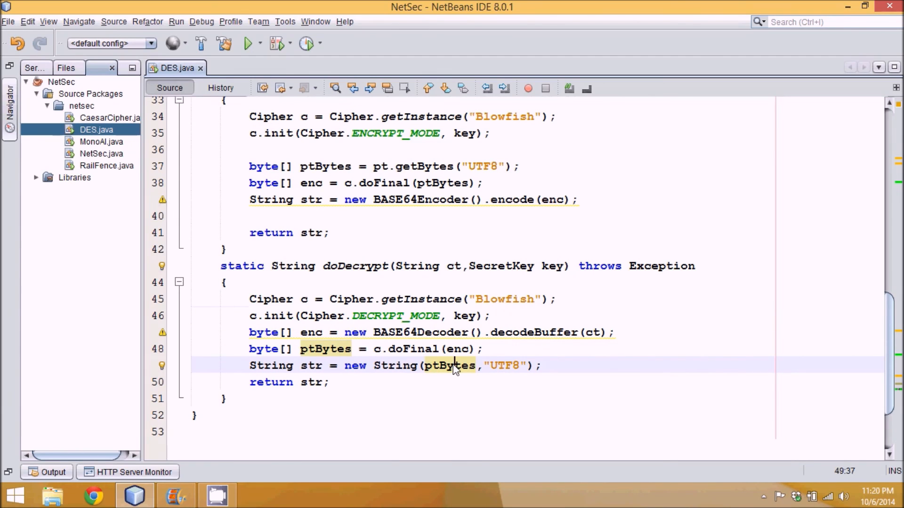
mouse_move(773, 503)
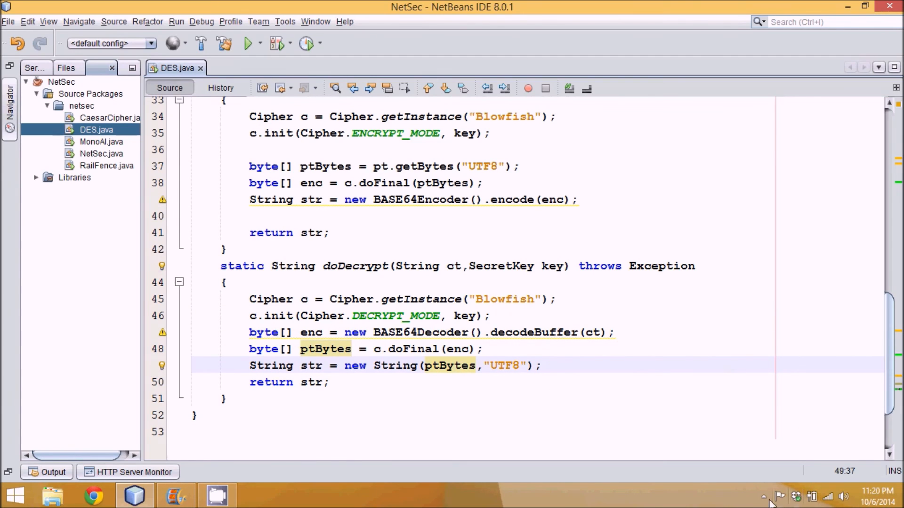